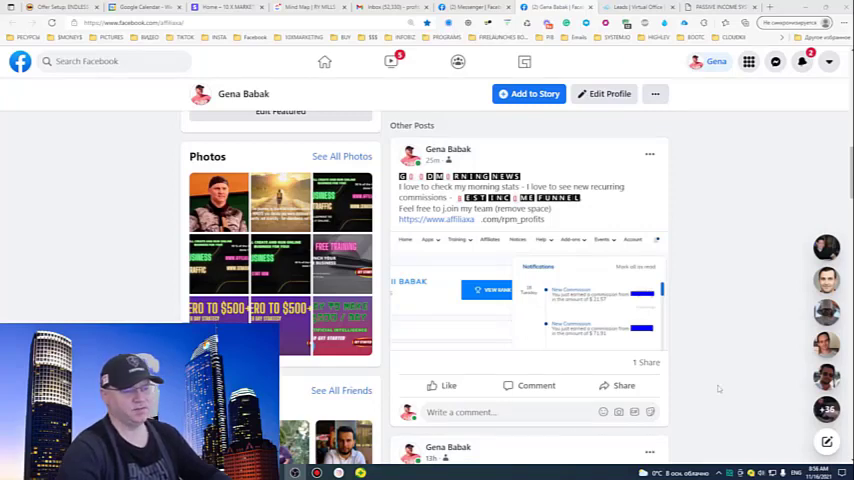
mouse_move(570, 332)
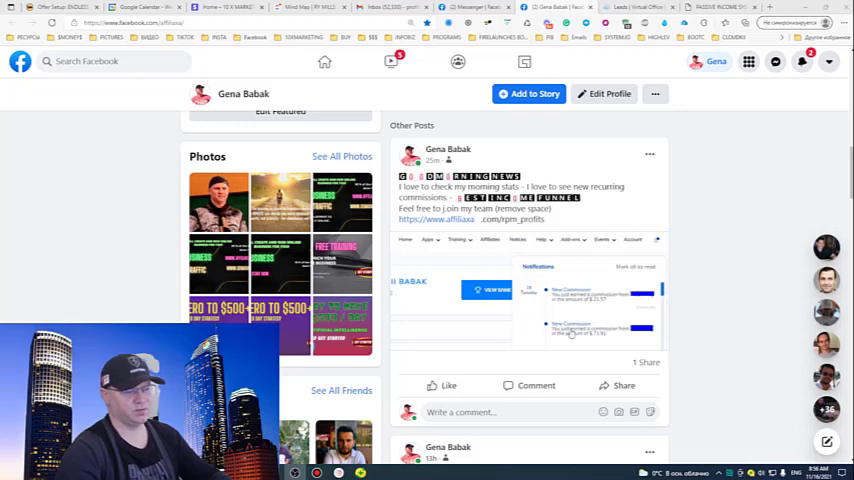
mouse_move(528, 308)
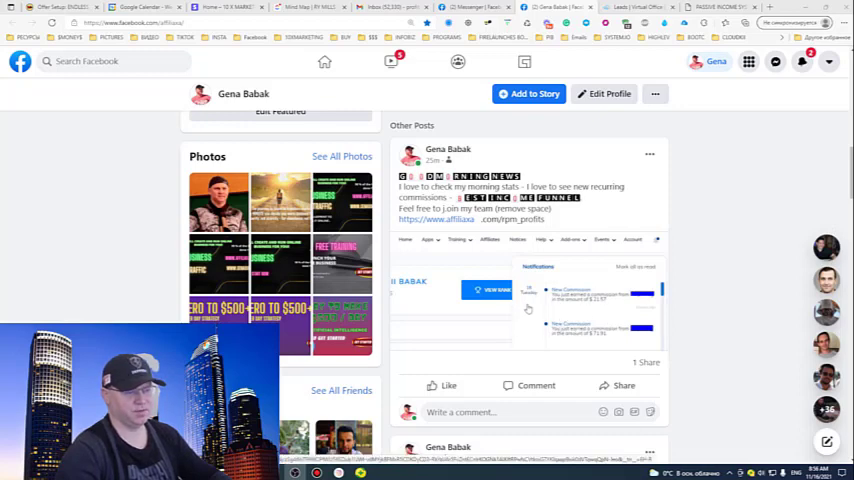
Scroll through the virtual office Notifications panel with its recent commission and new-lead alerts
scroll(down, 3)
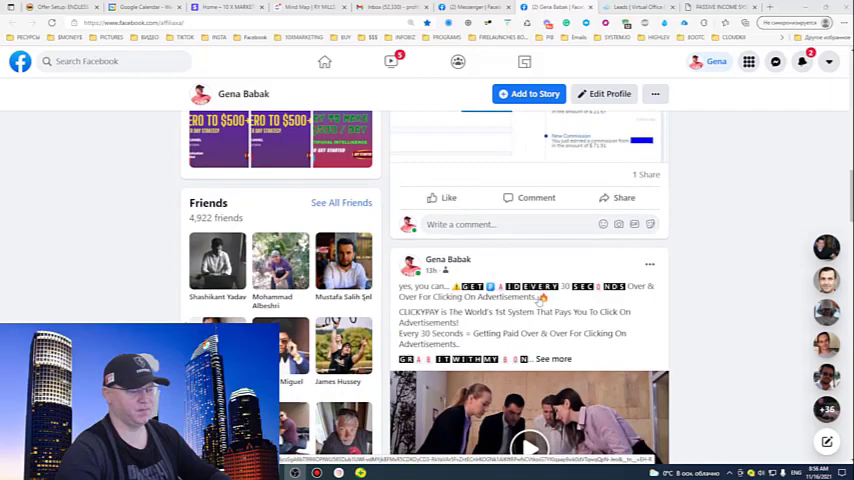
scroll(down, 3)
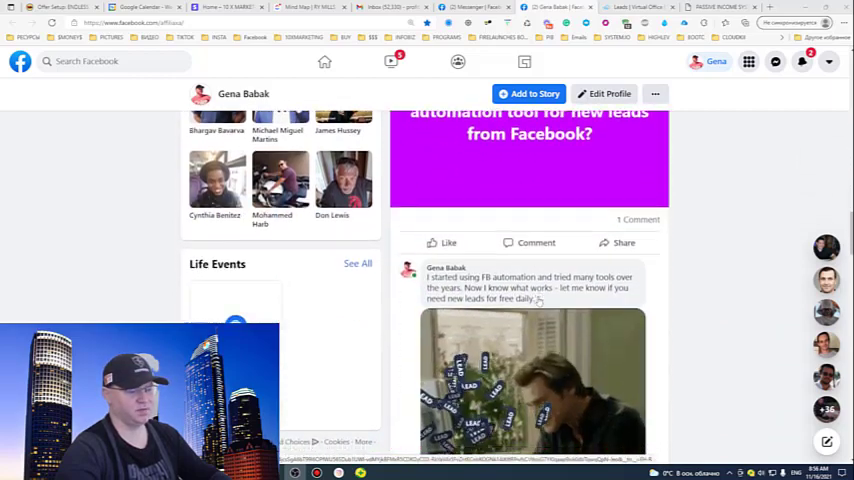
scroll(down, 3)
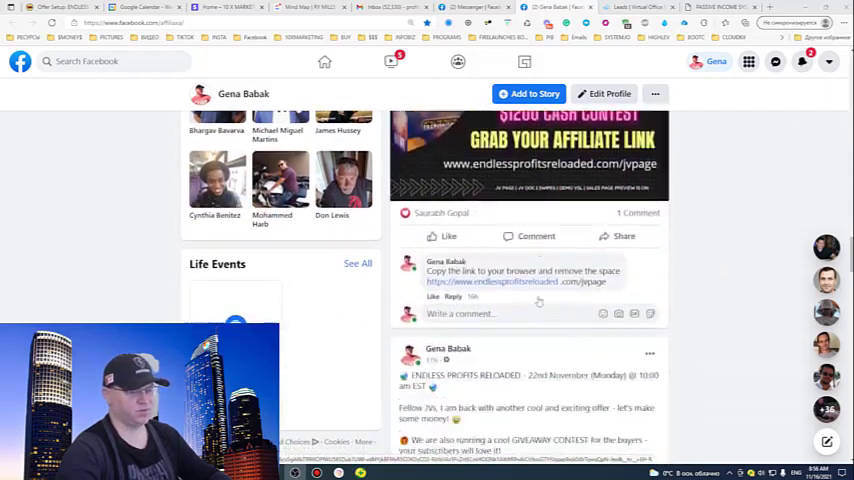
scroll(down, 3)
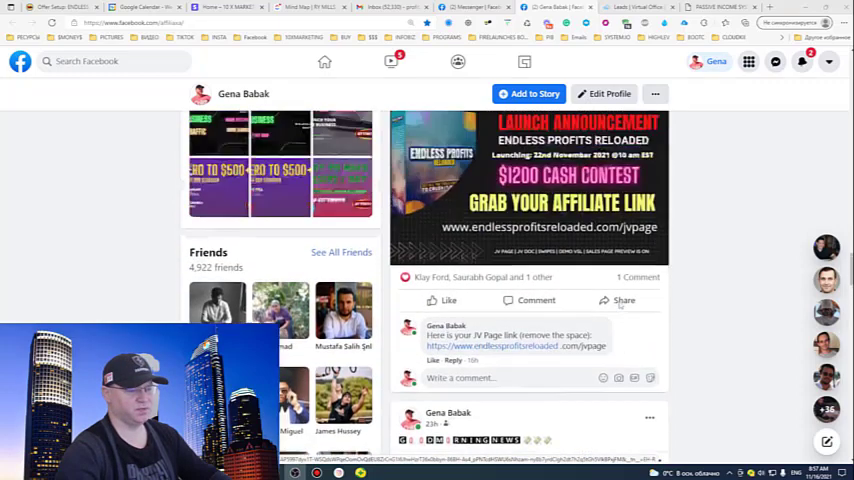
scroll(up, 3)
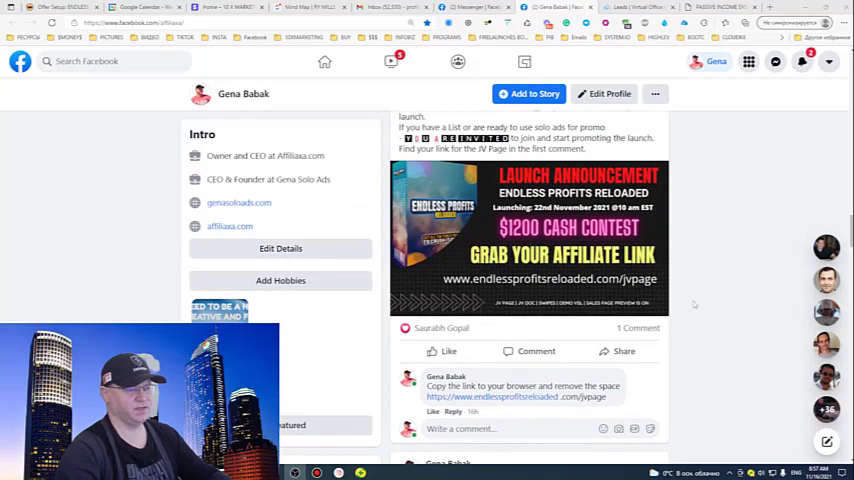
scroll(down, 3)
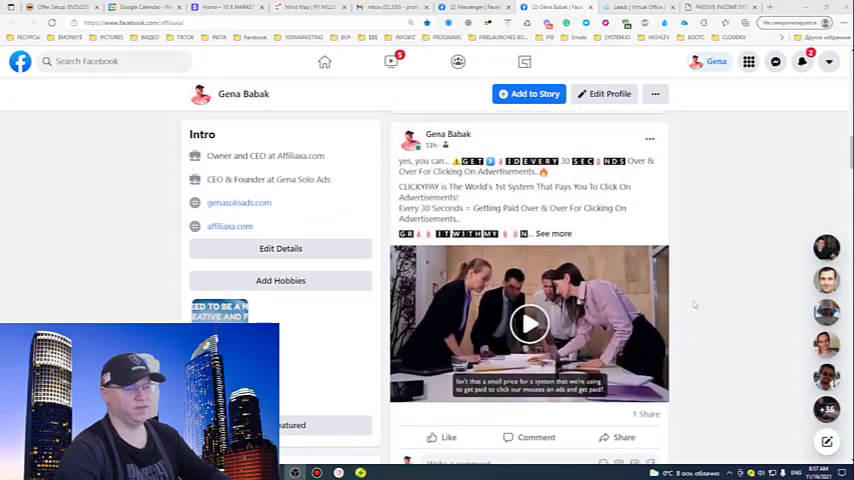
scroll(down, 3)
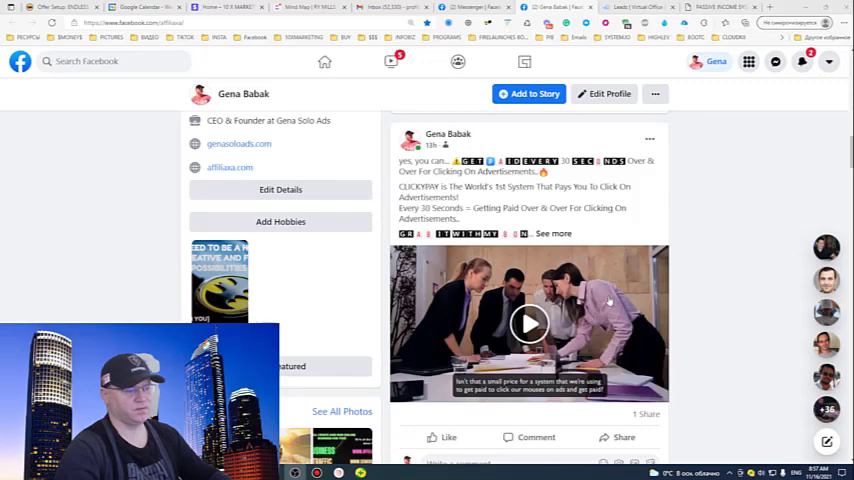
Finish reviewing the leads page and go to the Affiliate Dashboard from the left sidebar
scroll(down, 3)
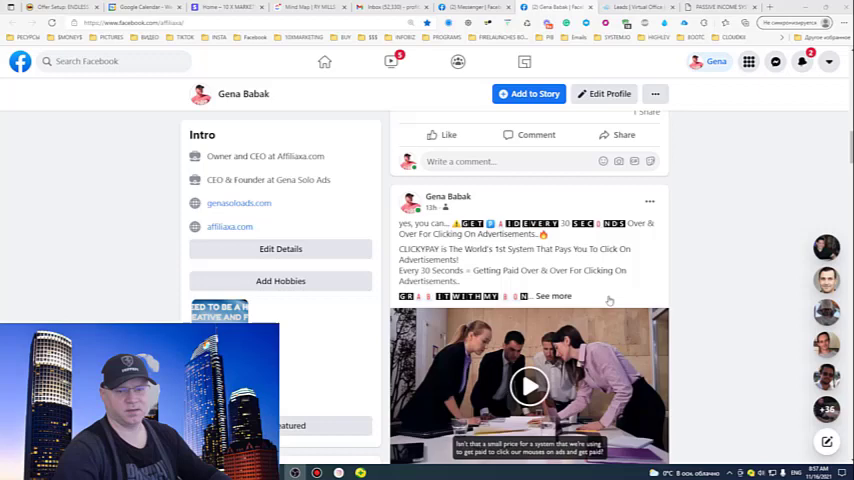
scroll(down, 3)
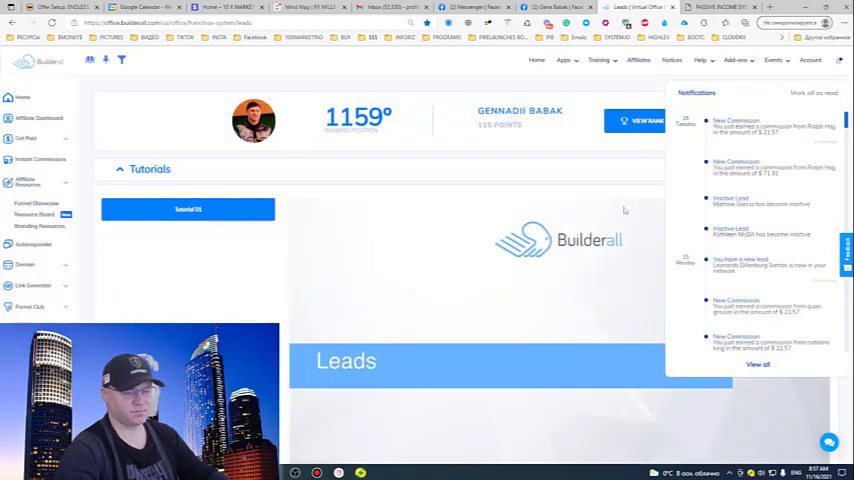
mouse_move(738, 447)
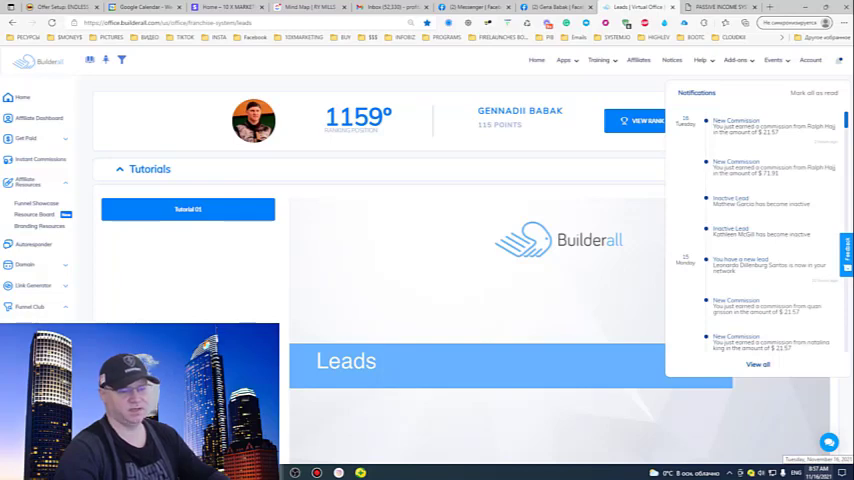
mouse_move(780, 197)
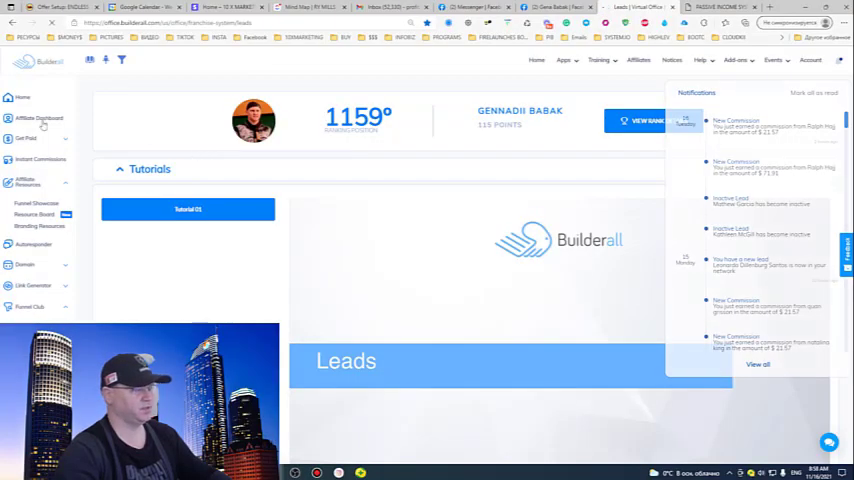
click(640, 60)
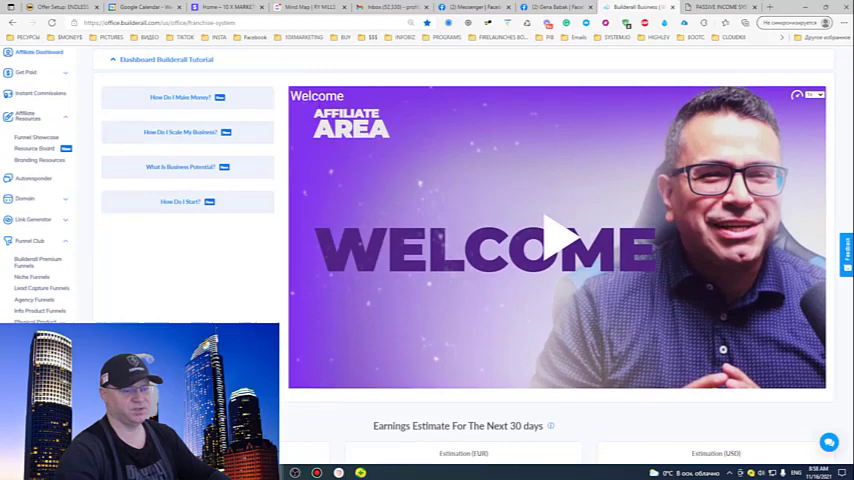
Scroll to the all-time Earnings section: $3062.76 total, $59.31 available, $2807.52 paid
scroll(down, 3)
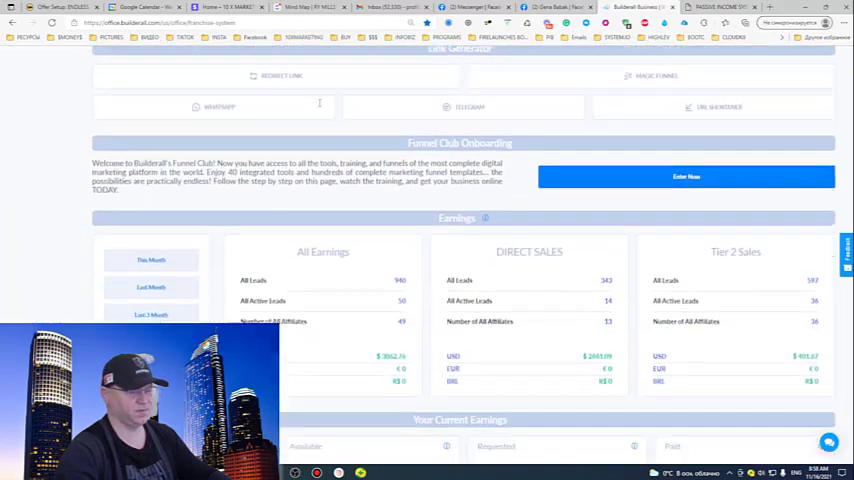
scroll(down, 3)
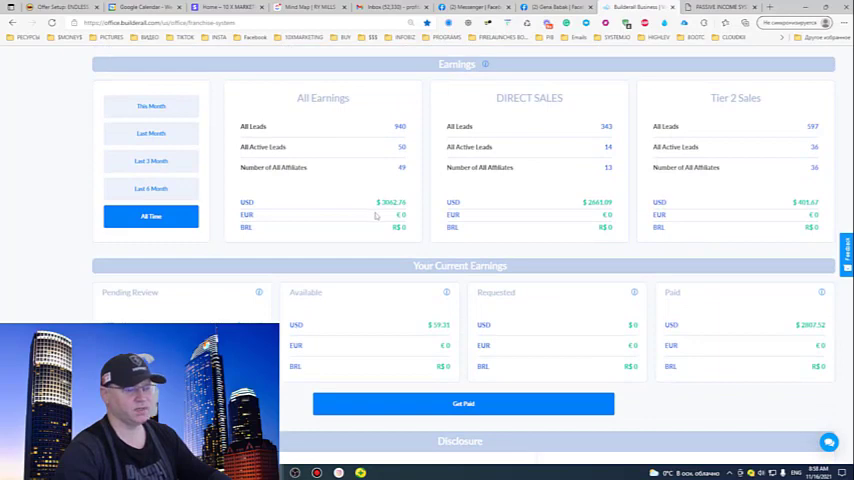
mouse_move(746, 331)
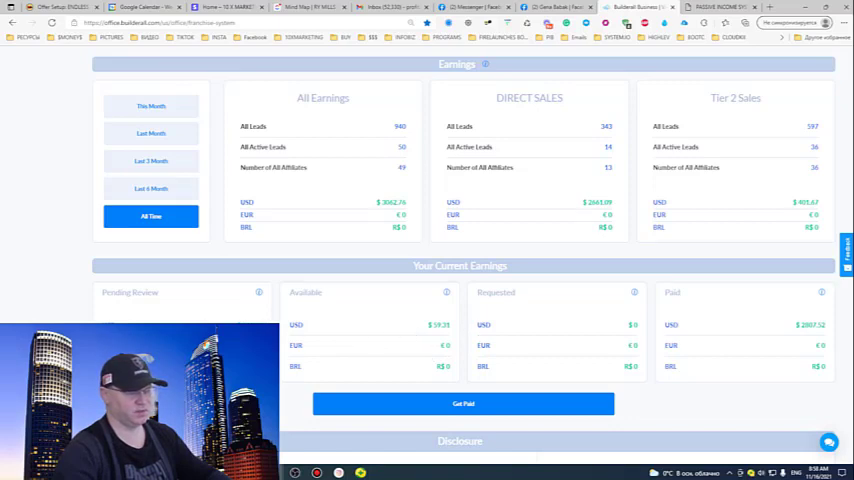
mouse_move(357, 332)
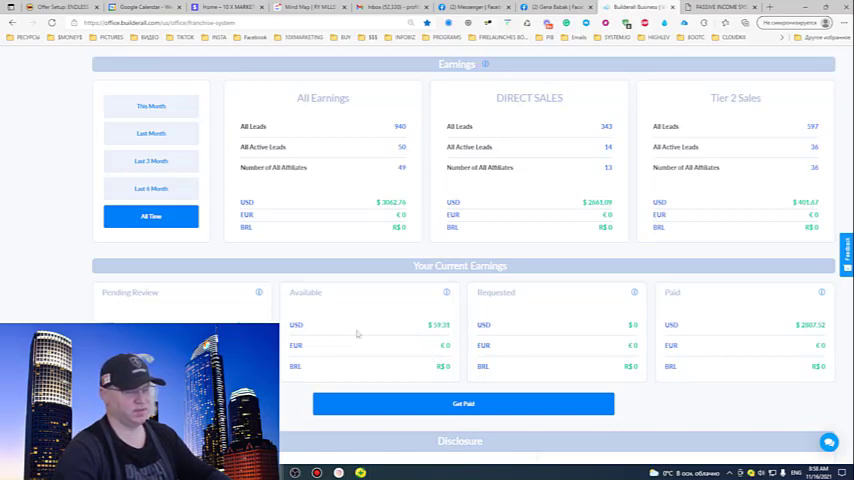
mouse_move(676, 308)
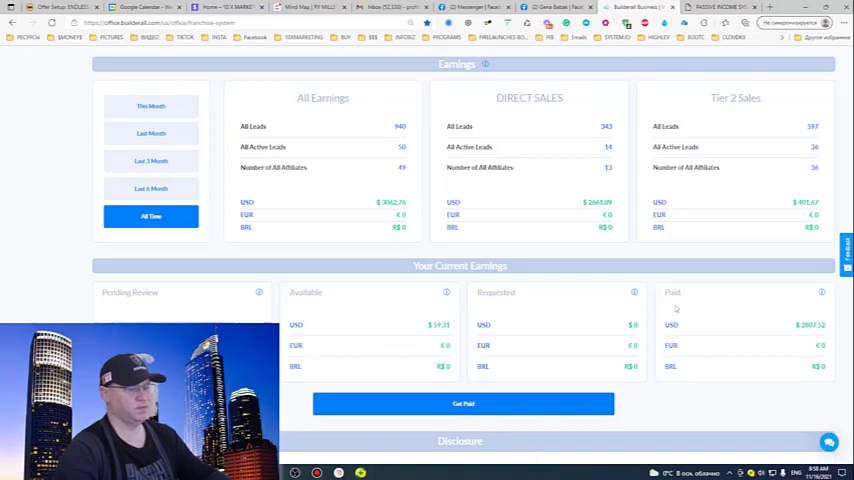
scroll(up, 3)
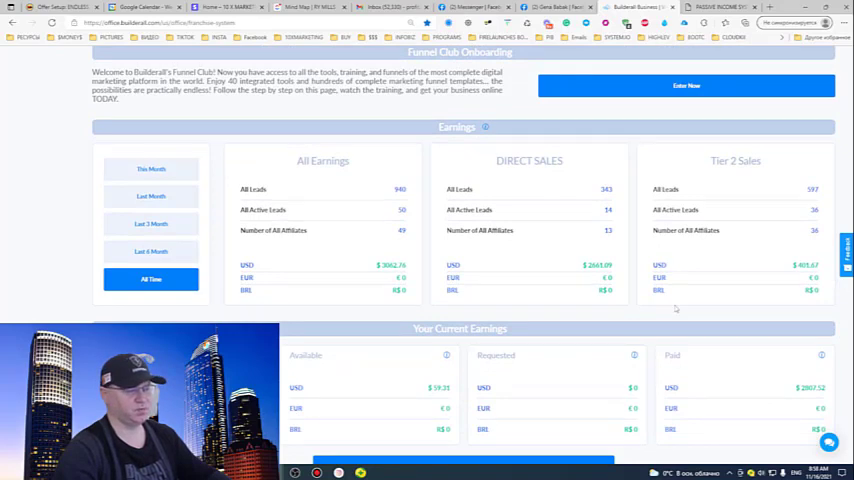
scroll(down, 3)
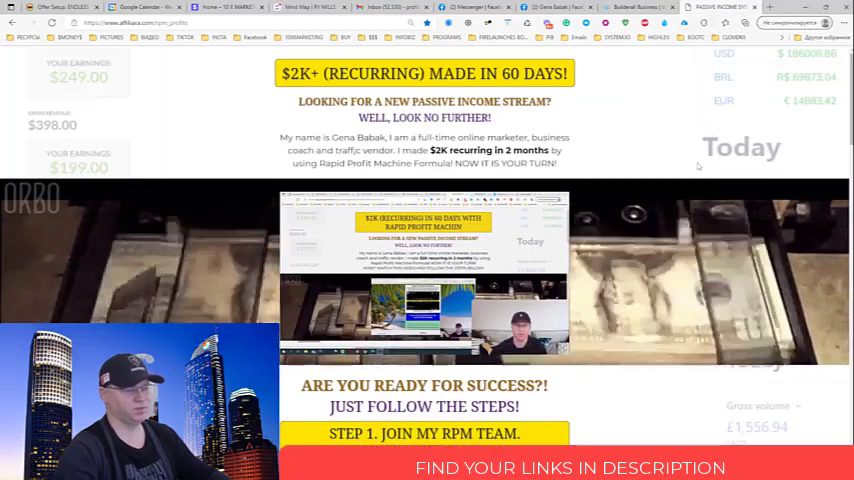
Scroll through the rpm_profits page's three passive-income steps and back up
scroll(down, 3)
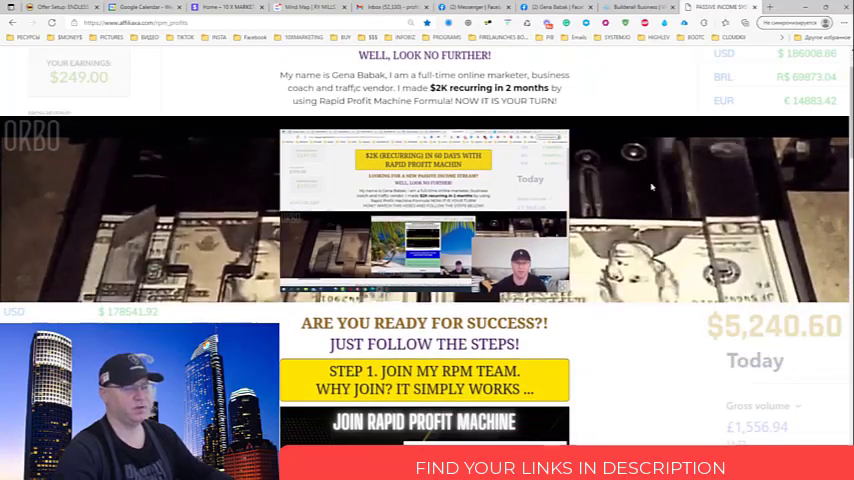
scroll(down, 3)
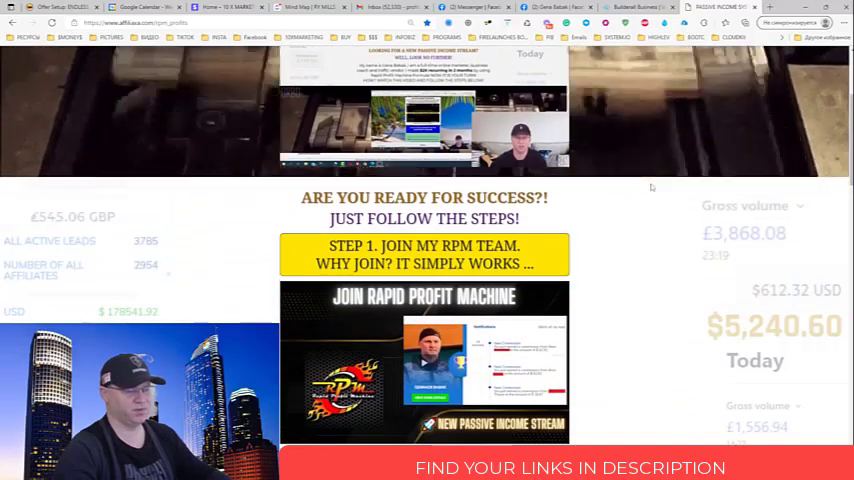
scroll(down, 3)
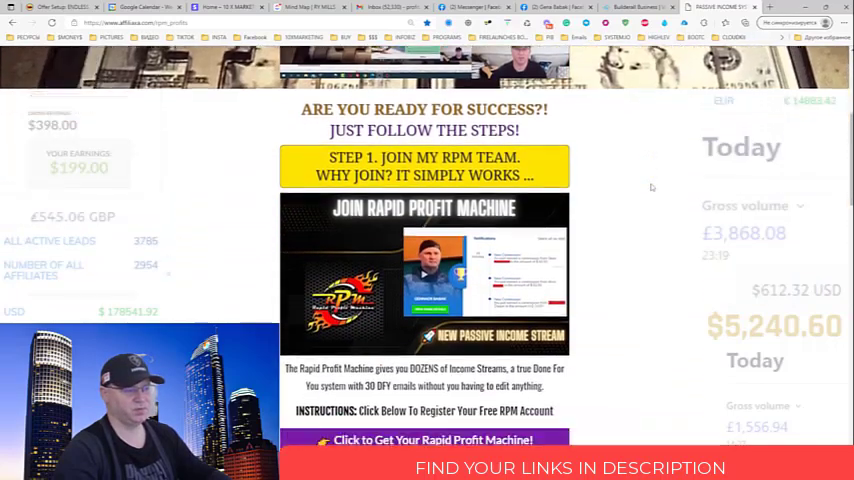
scroll(down, 3)
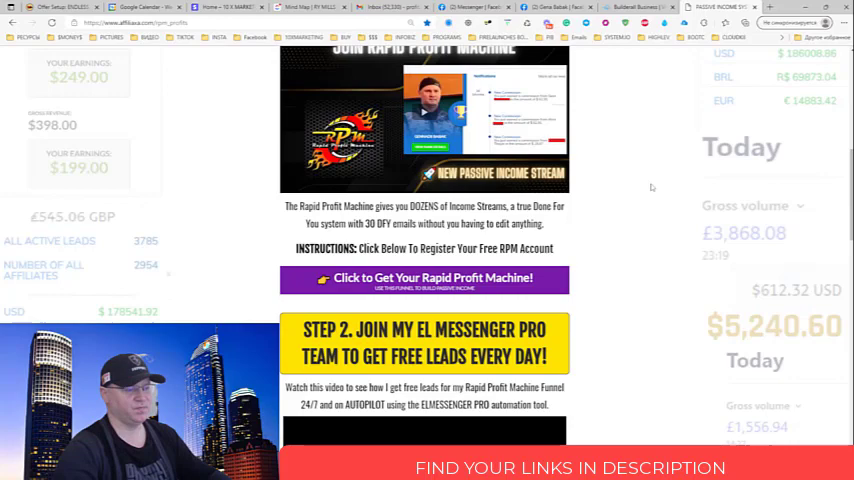
scroll(down, 3)
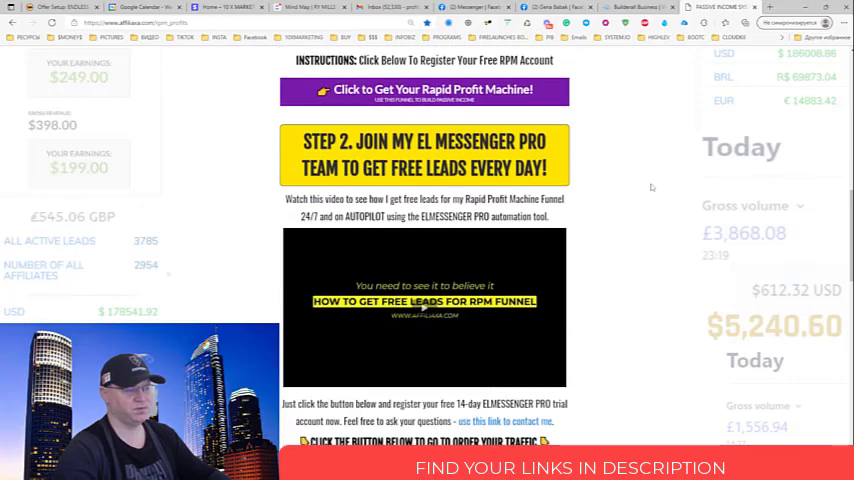
scroll(down, 3)
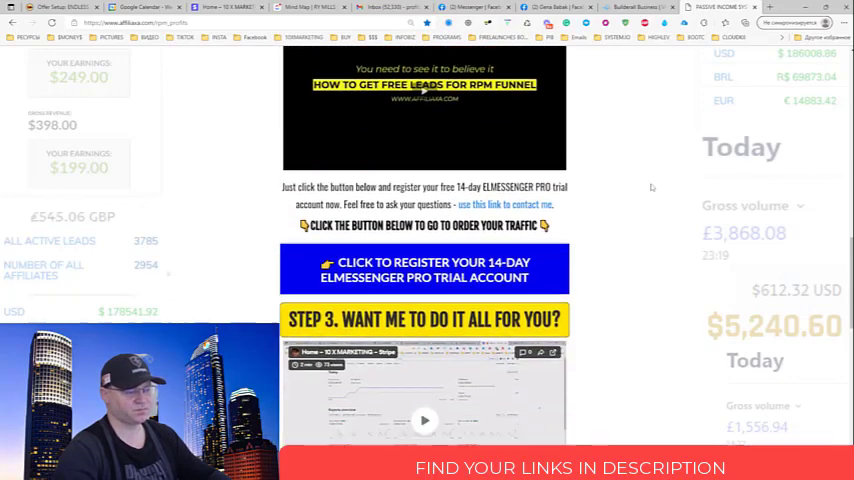
scroll(up, 3)
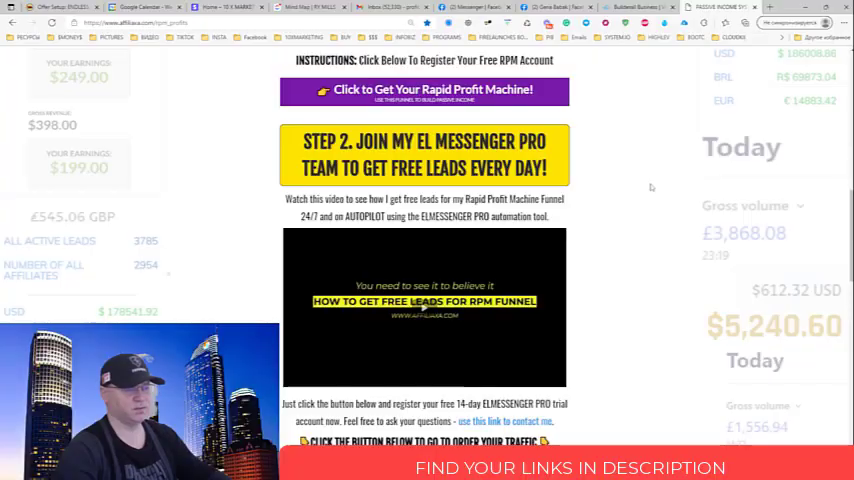
scroll(up, 3)
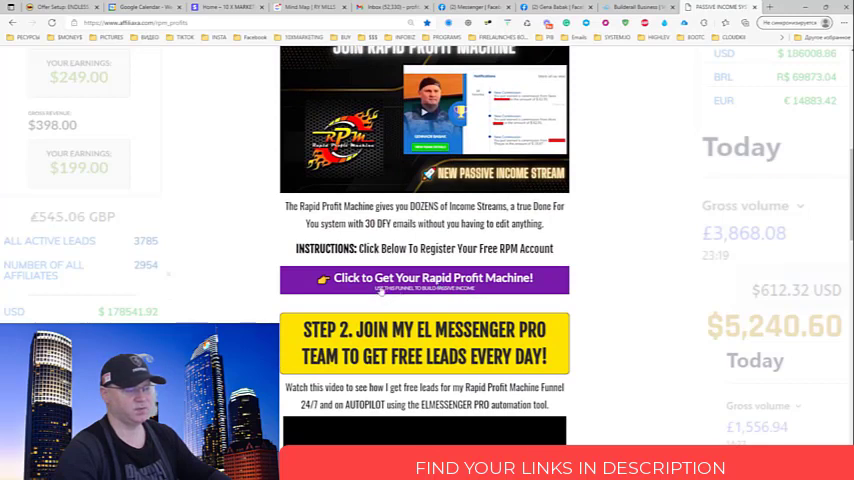
Follow the purple 'Click to Get Your Rapid Profit Machine!' button to the registration page
click(424, 277)
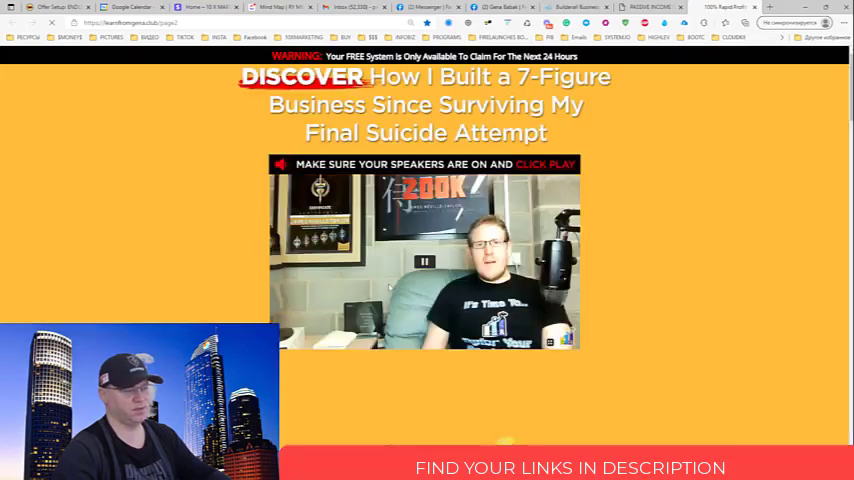
Pause the Rapid Profit Machine promo video and glance at the earnings screenshots below it
click(424, 262)
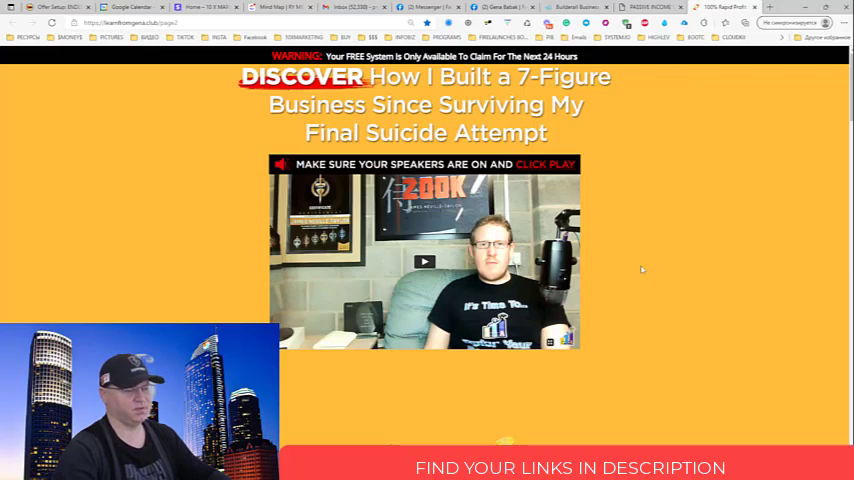
scroll(down, 3)
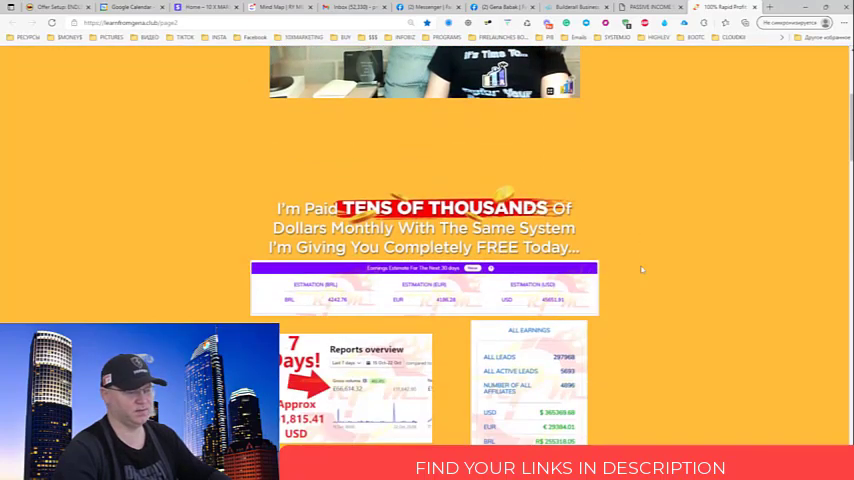
scroll(up, 3)
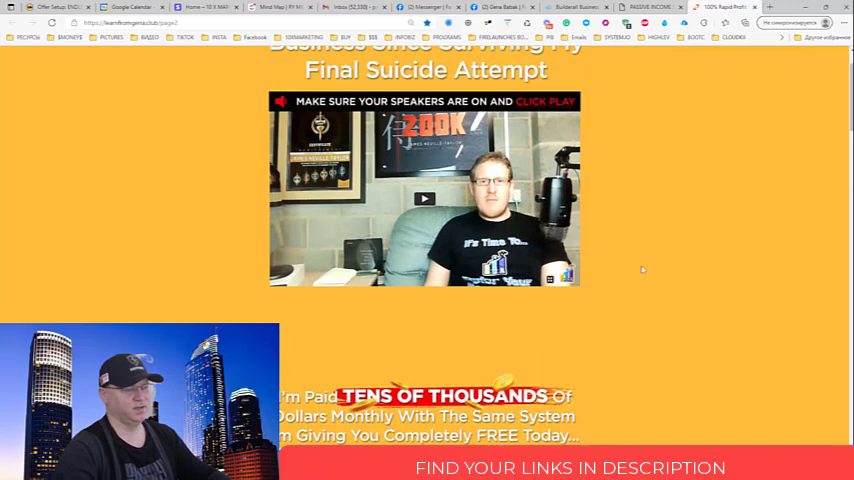
mouse_move(618, 256)
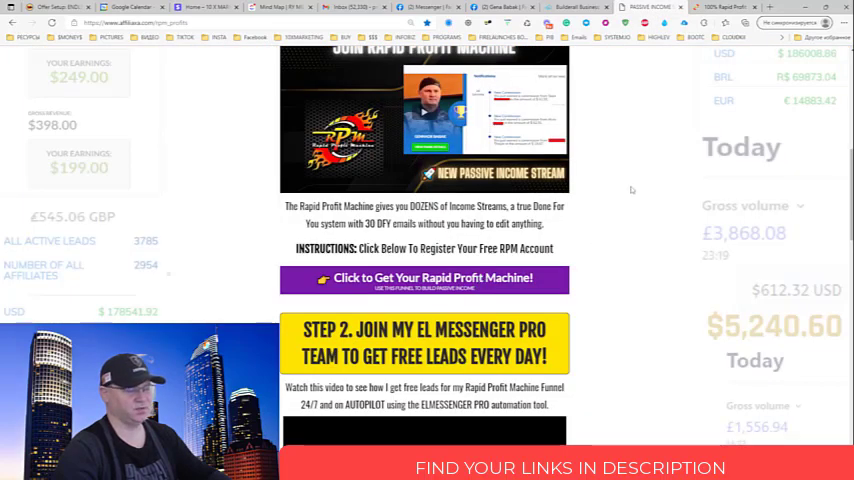
On the rpm_profits tab, scroll to Step 2 with the ELMESSENGER PRO trial button
scroll(down, 3)
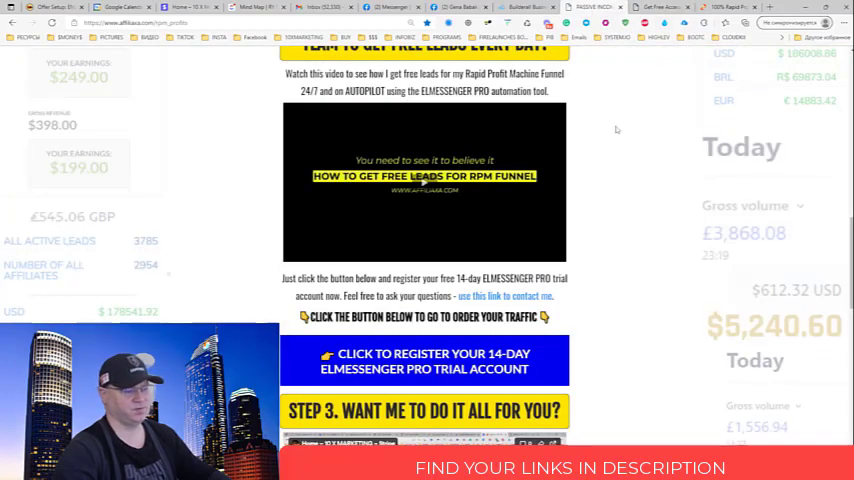
scroll(up, 3)
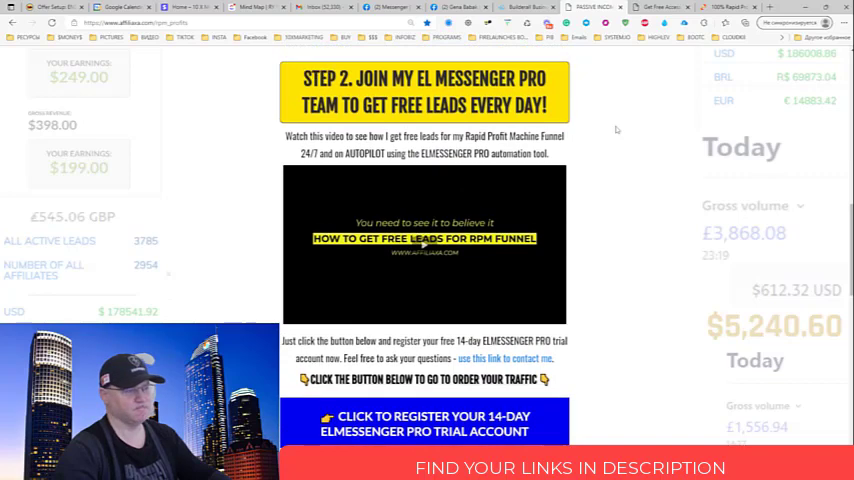
scroll(up, 3)
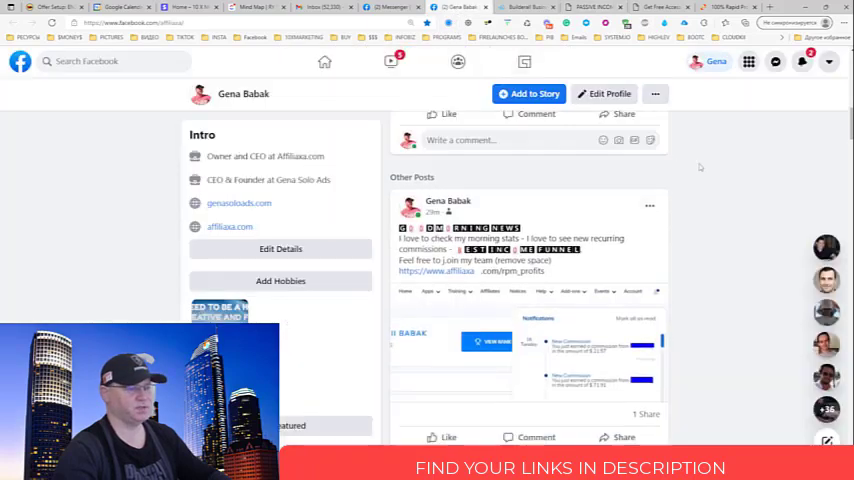
Scroll the Gena Babak Facebook profile up to its DFY Business cover photo
scroll(up, 3)
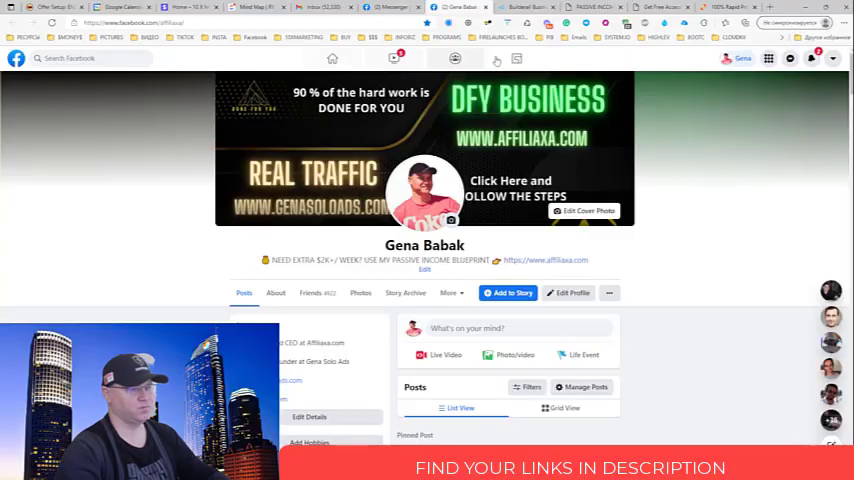
Search Facebook for ClickFunnels Avengers and open the group's Members tab
click(90, 58)
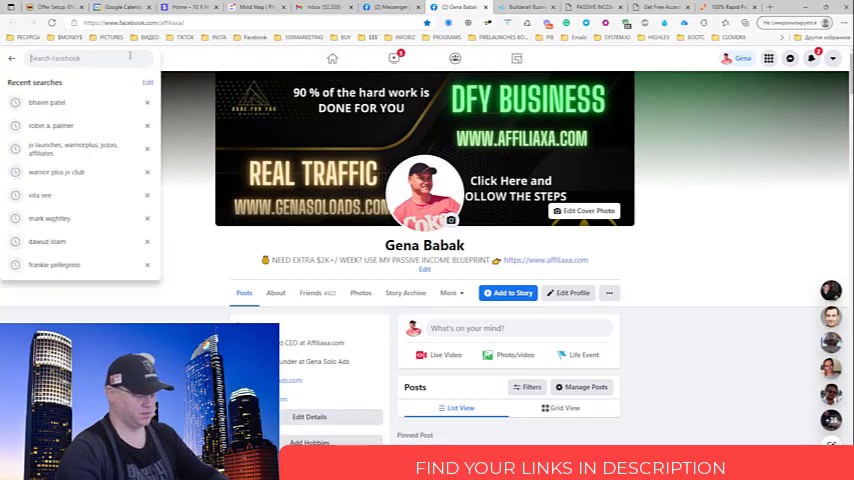
text(cl)
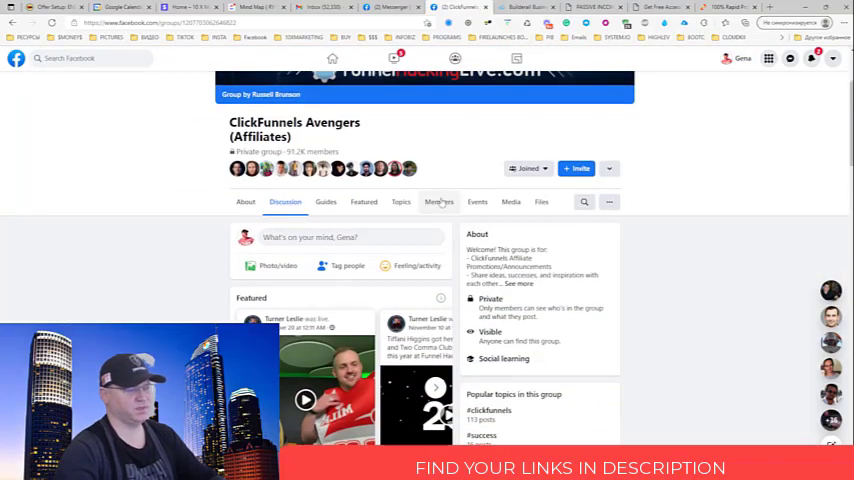
click(439, 201)
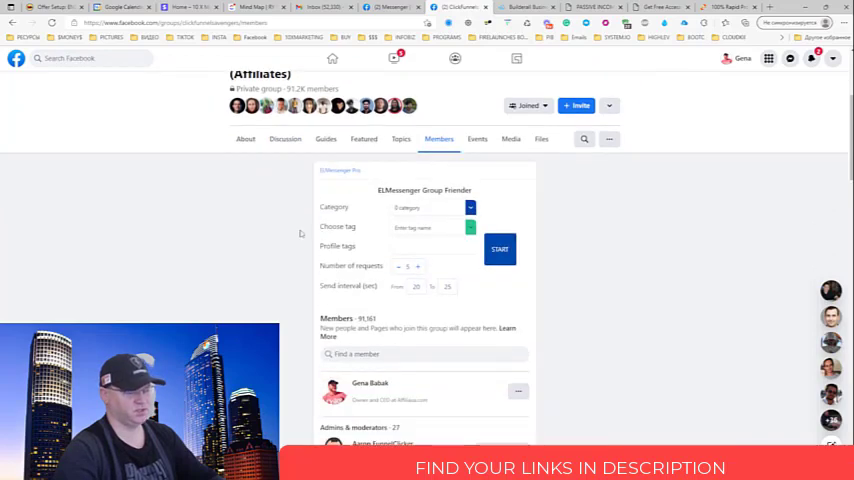
In ELMessenger Group Friender choose tag MY FRIEND REQUESTS, 5 requests, 33–47 second interval
scroll(down, 3)
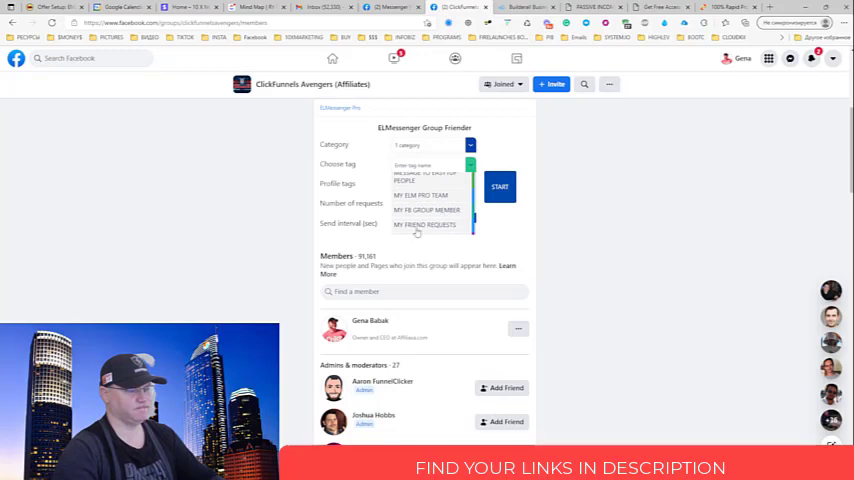
click(424, 224)
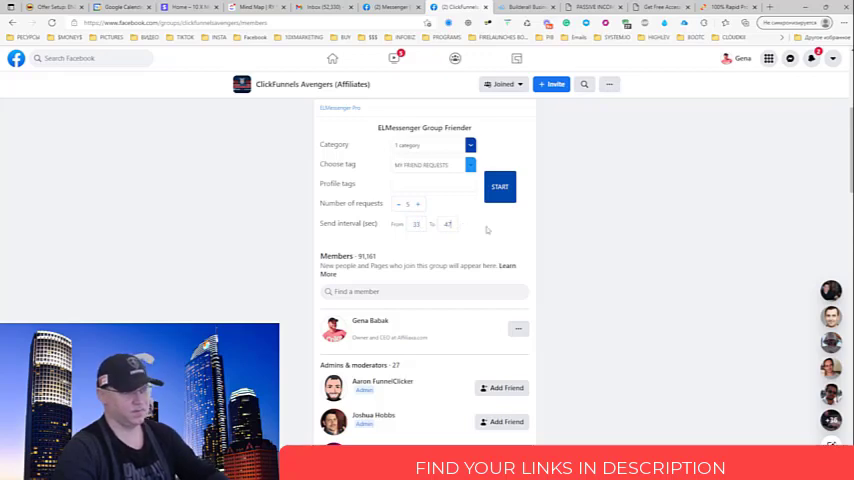
scroll(down, 3)
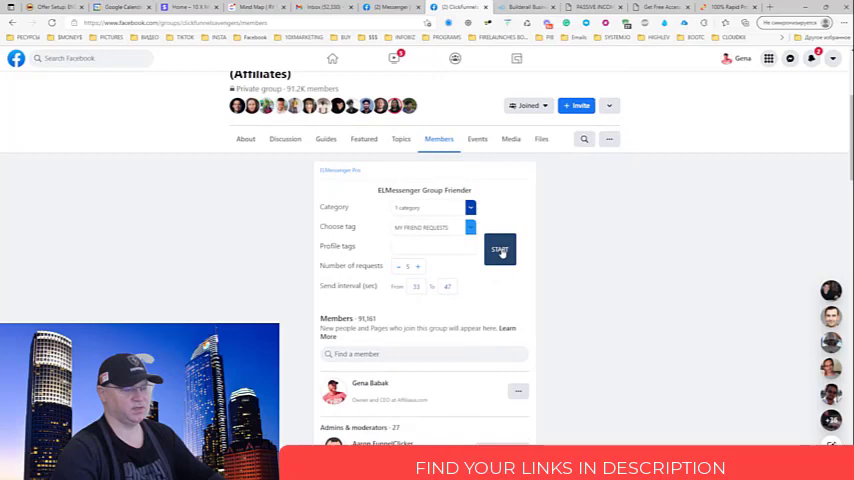
Start ELMessenger Pro auto-sending friend requests to the group's members
click(500, 249)
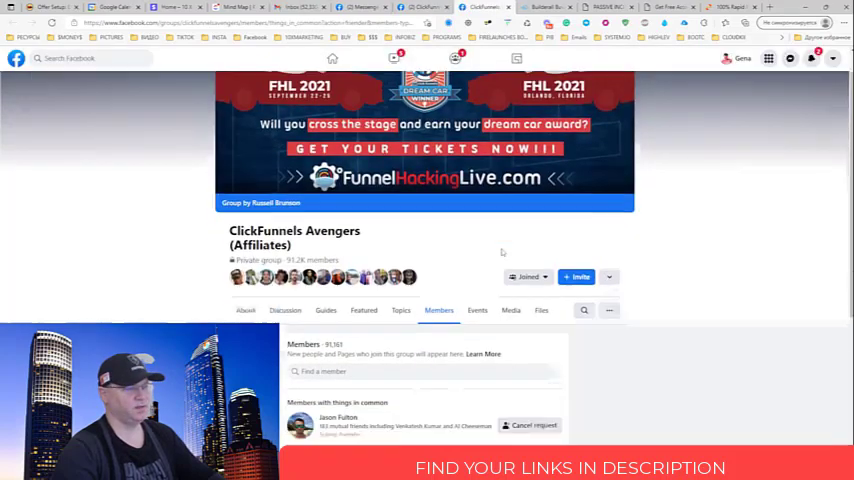
scroll(down, 3)
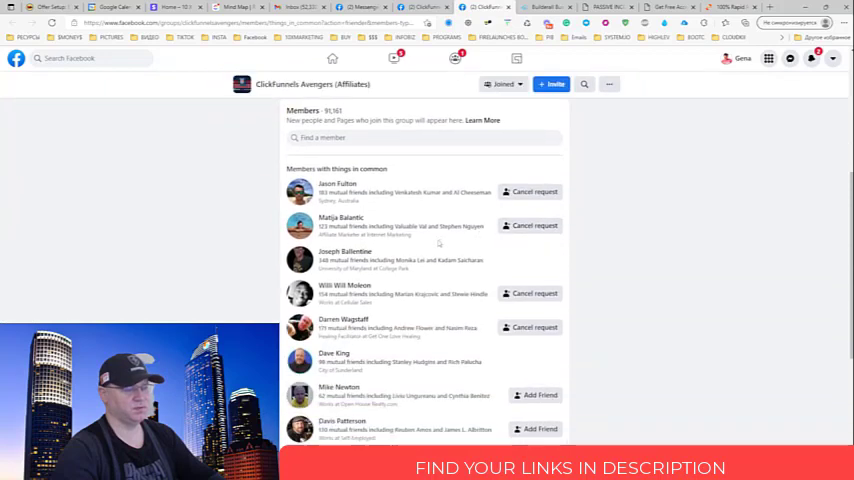
scroll(down, 3)
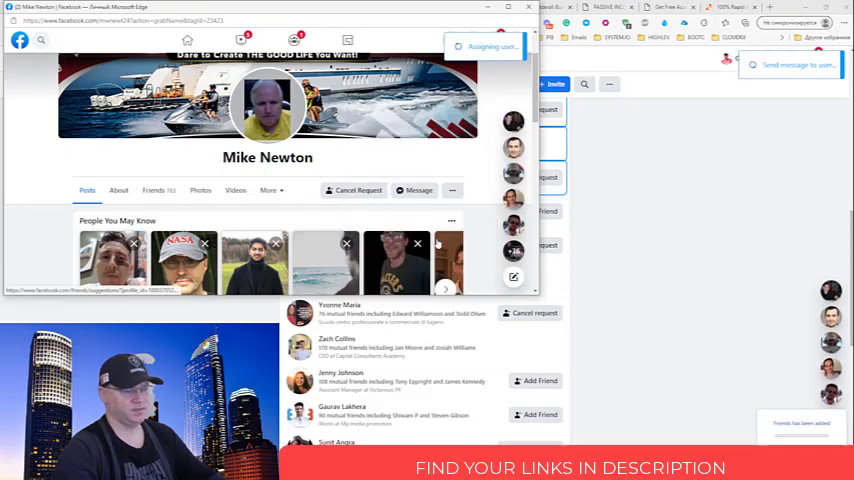
click(414, 190)
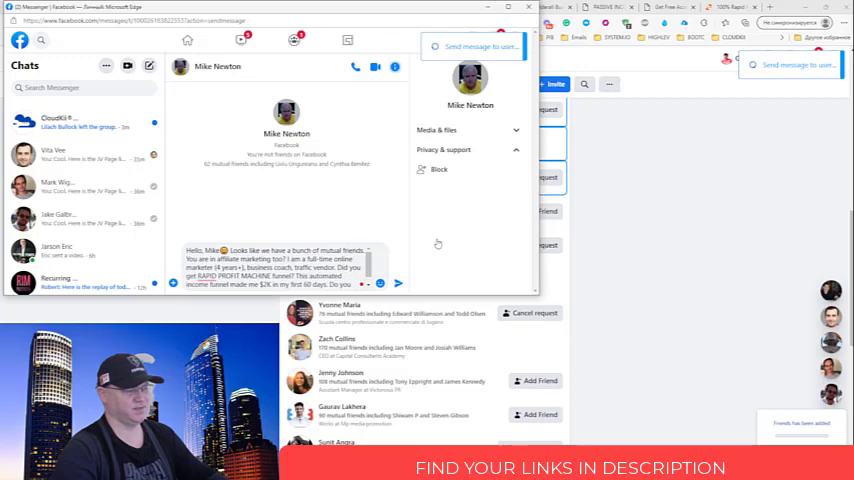
click(398, 283)
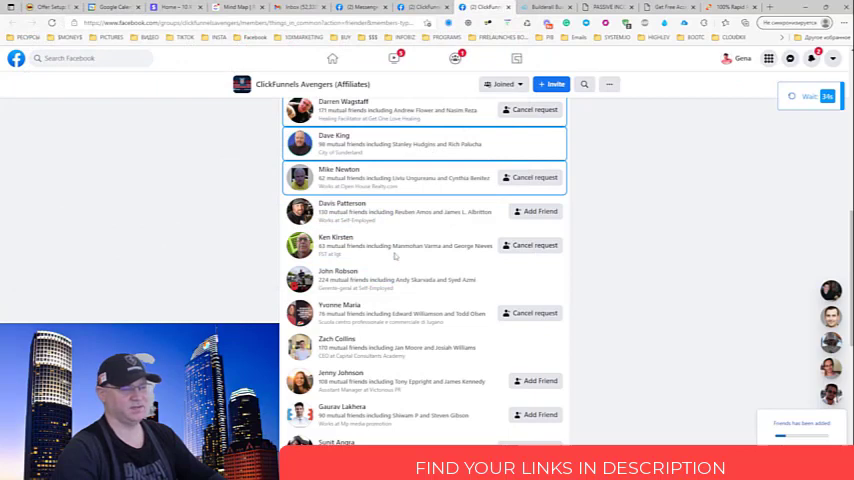
Watch the friender work down the member list as requests go out
scroll(down, 3)
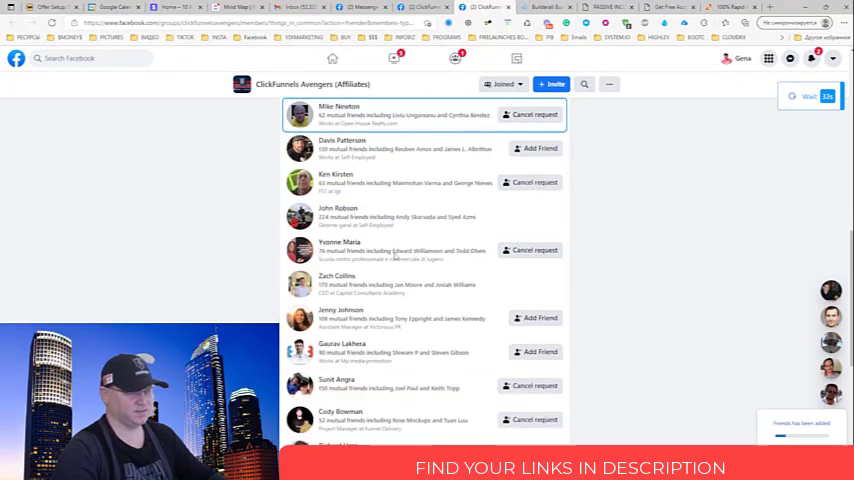
scroll(down, 3)
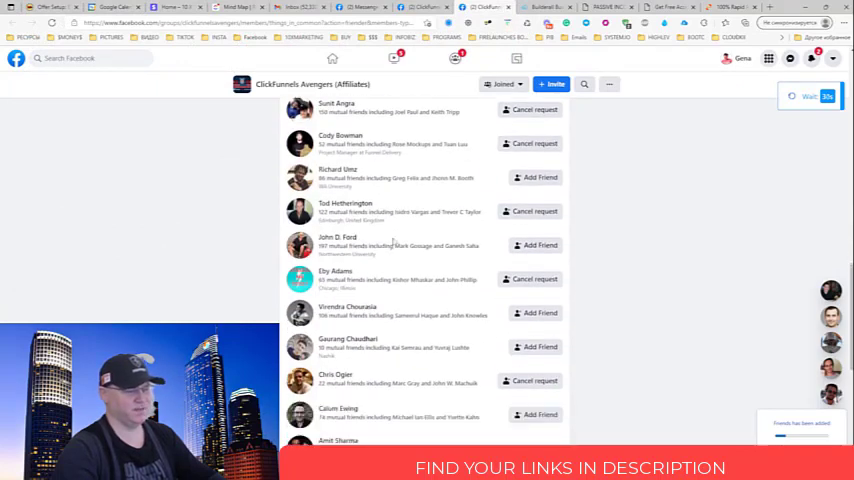
scroll(down, 3)
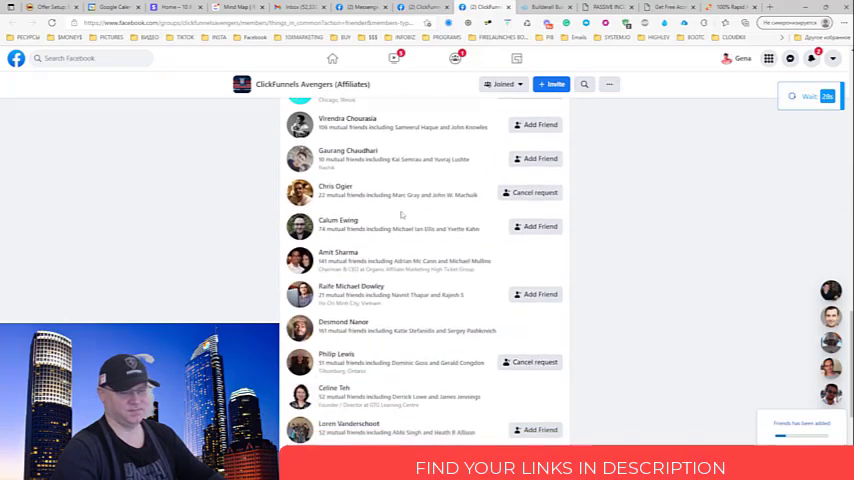
scroll(down, 3)
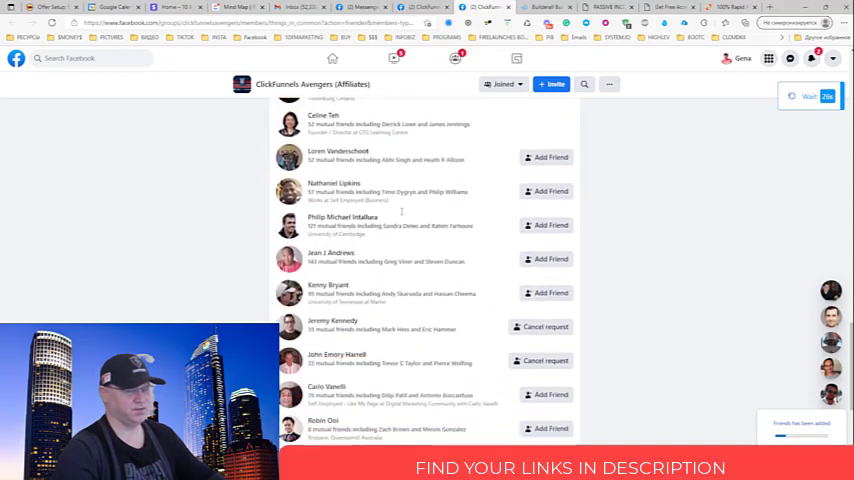
scroll(up, 3)
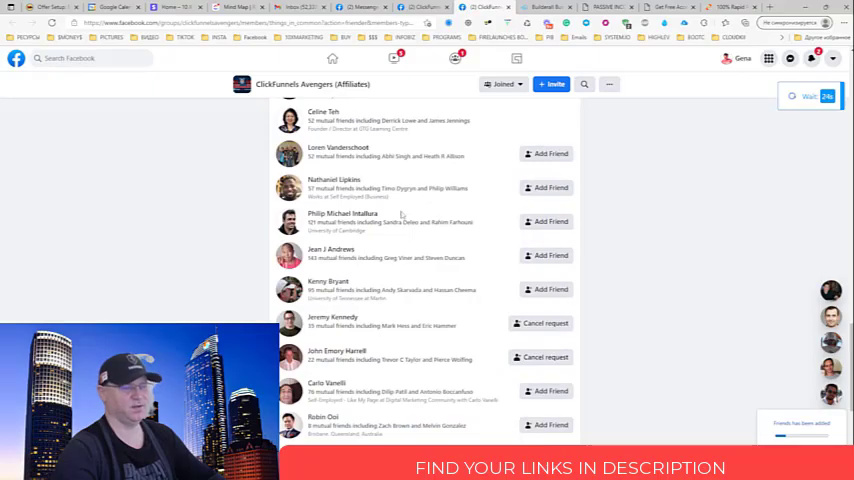
scroll(down, 3)
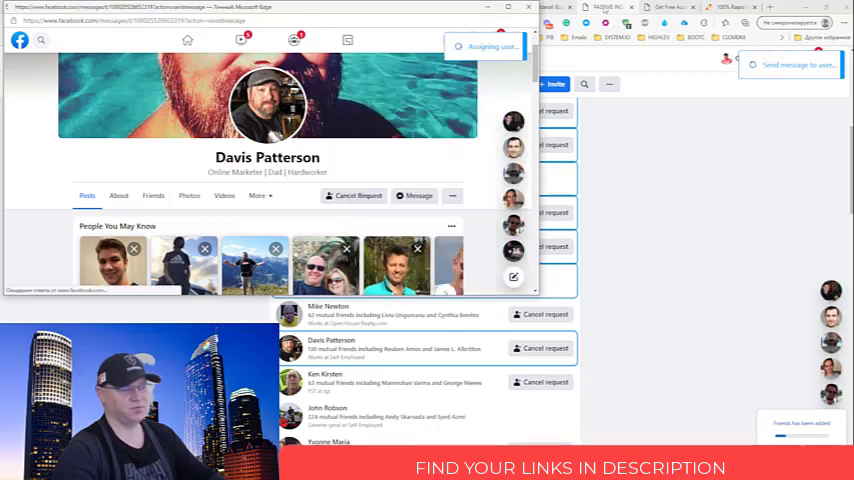
click(413, 195)
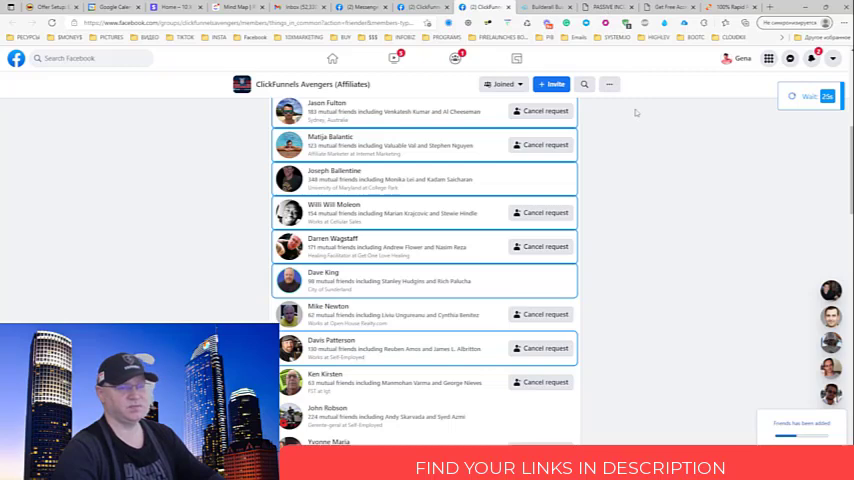
Check more of the member list, then switch to the PASSIVE INCOME promo tab
scroll(down, 3)
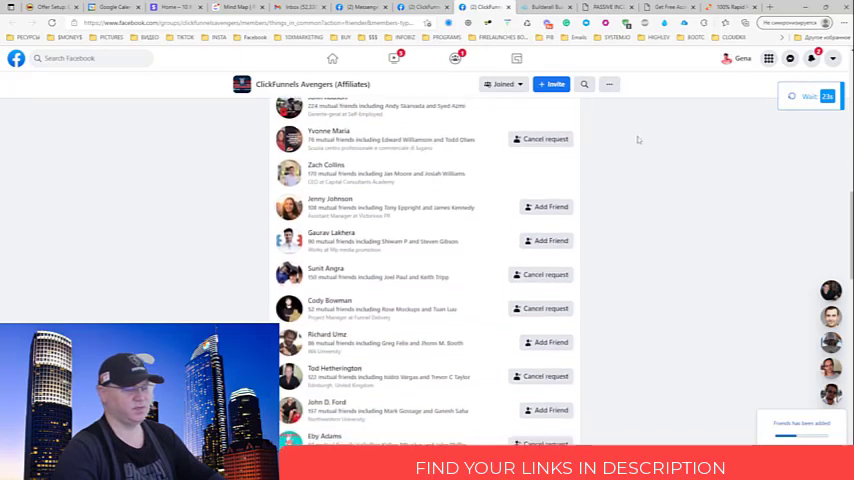
scroll(down, 3)
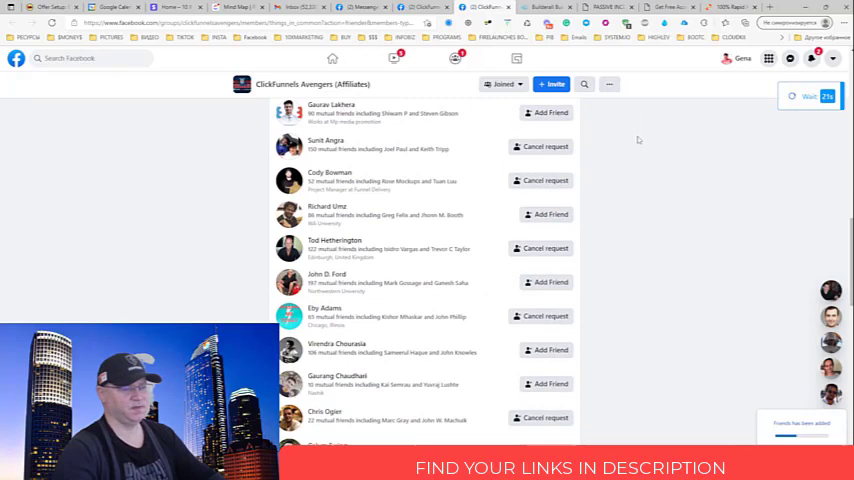
scroll(down, 3)
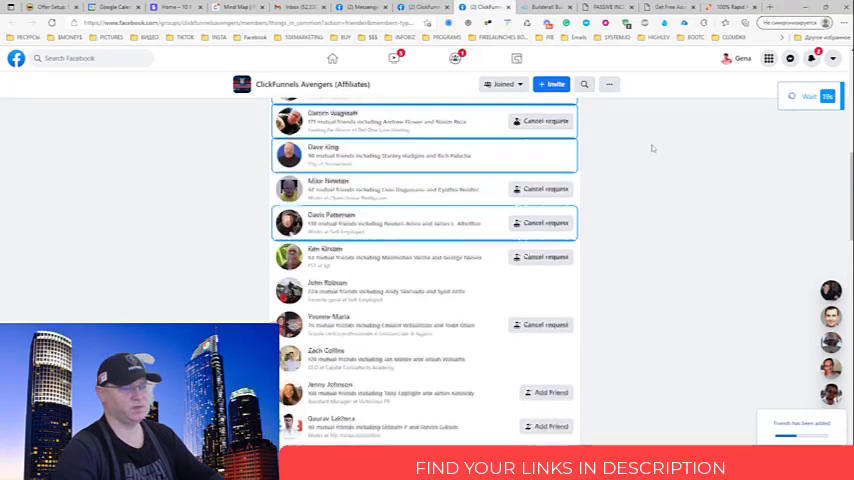
scroll(up, 3)
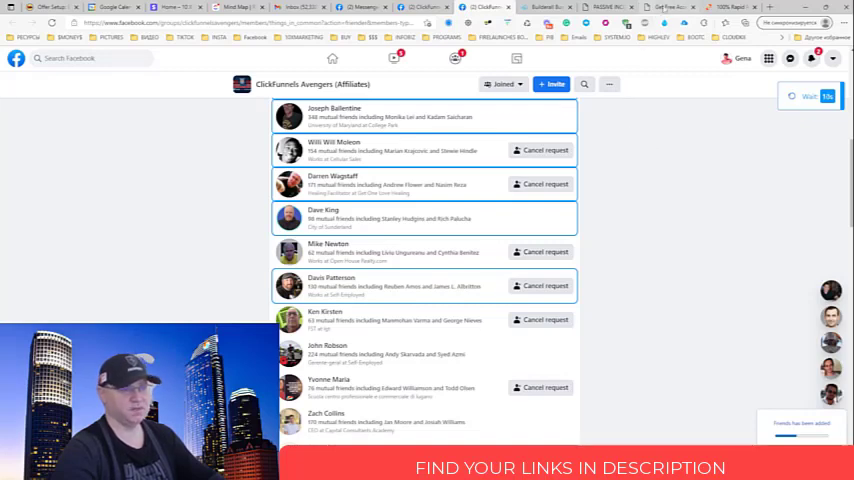
click(607, 7)
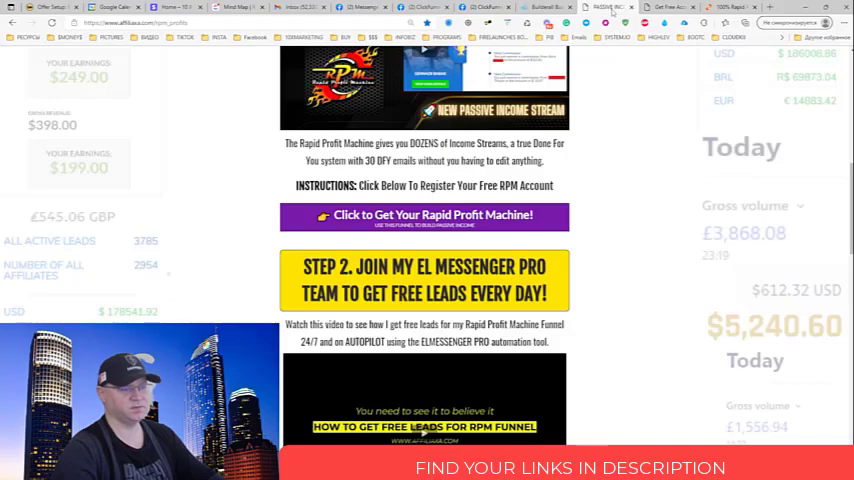
scroll(up, 3)
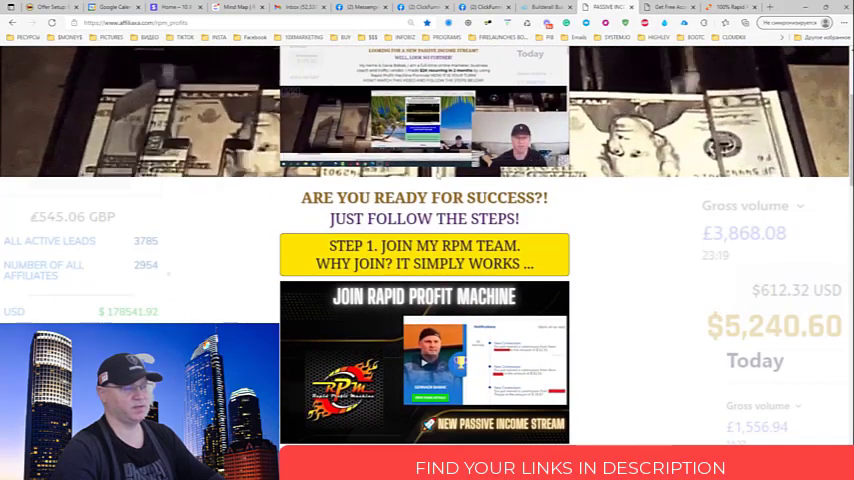
scroll(down, 3)
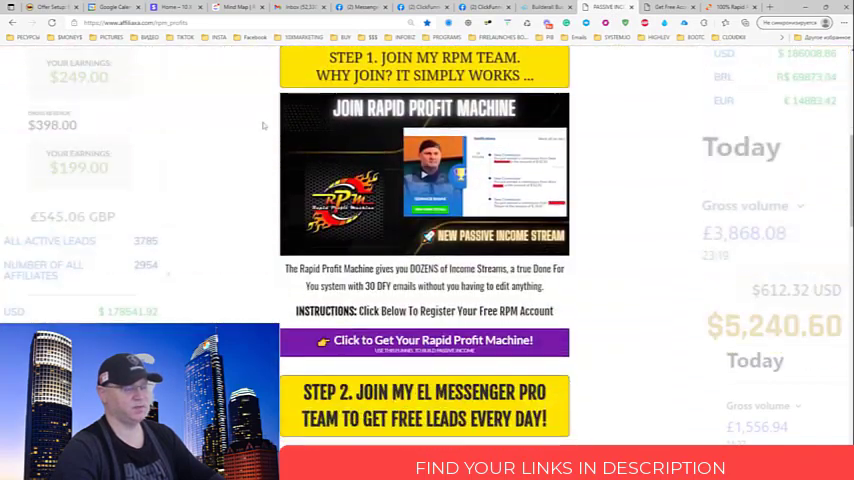
mouse_move(383, 188)
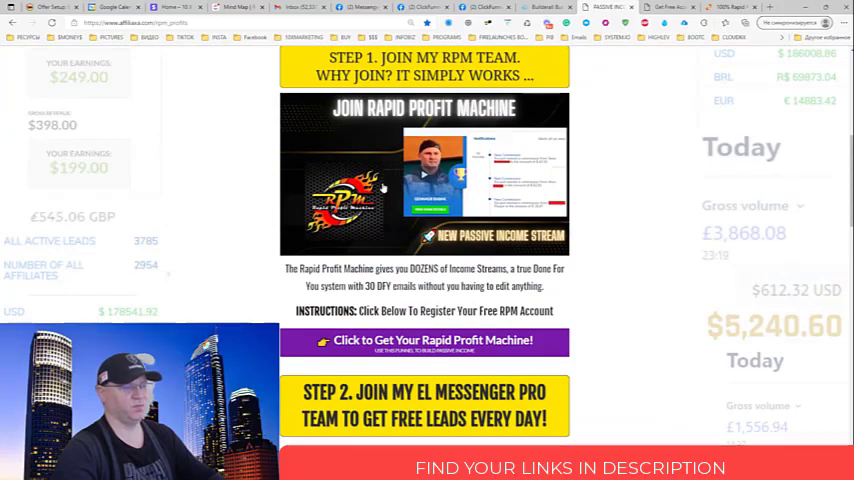
scroll(up, 3)
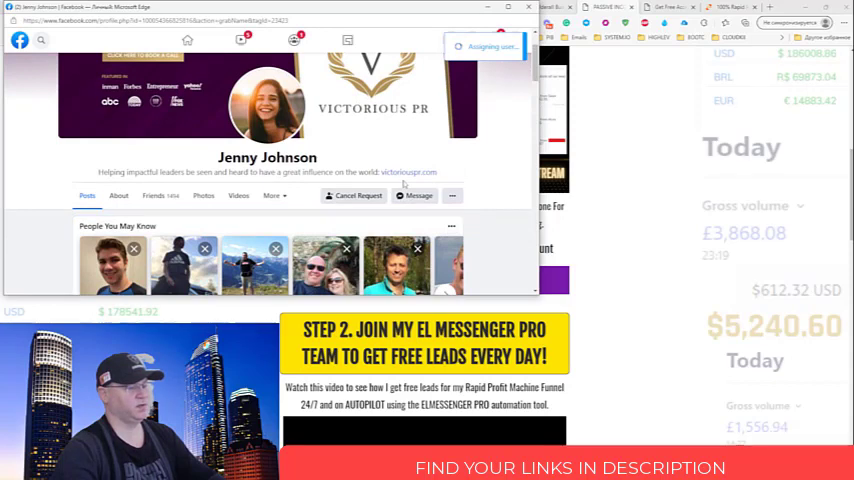
scroll(down, 3)
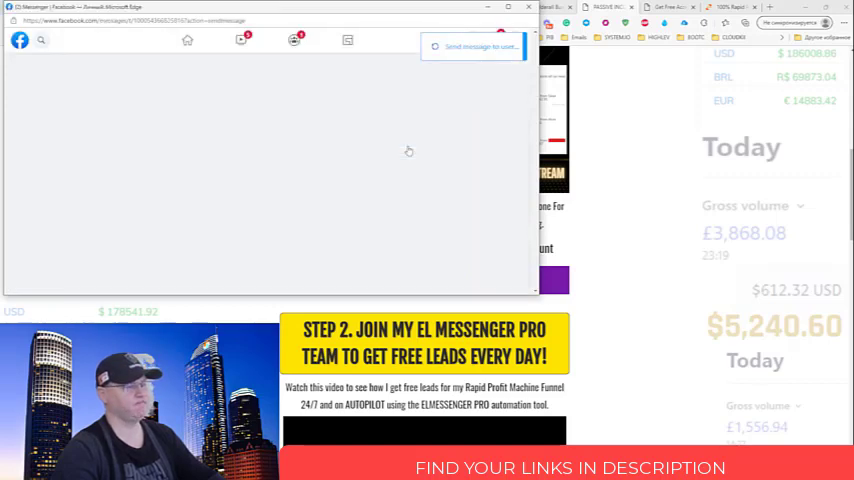
mouse_move(640, 162)
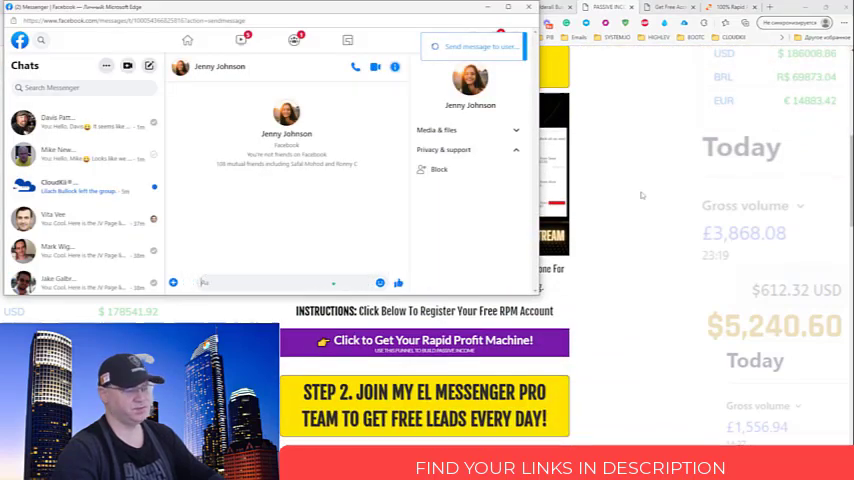
click(397, 283)
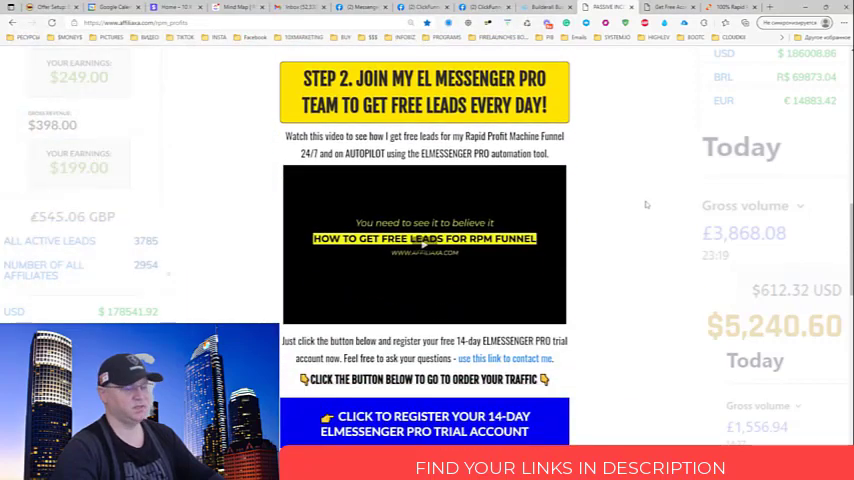
Scroll the affiliaxa.com/dfy Done For You strategy-session booking page
scroll(down, 3)
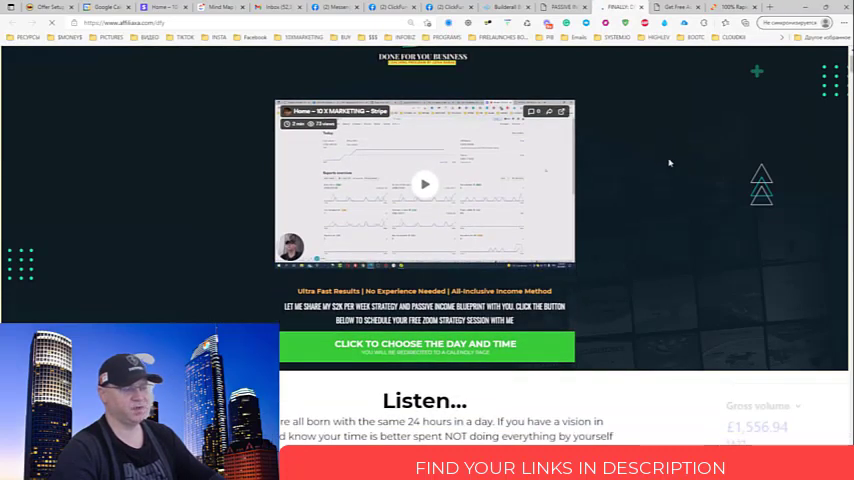
scroll(down, 3)
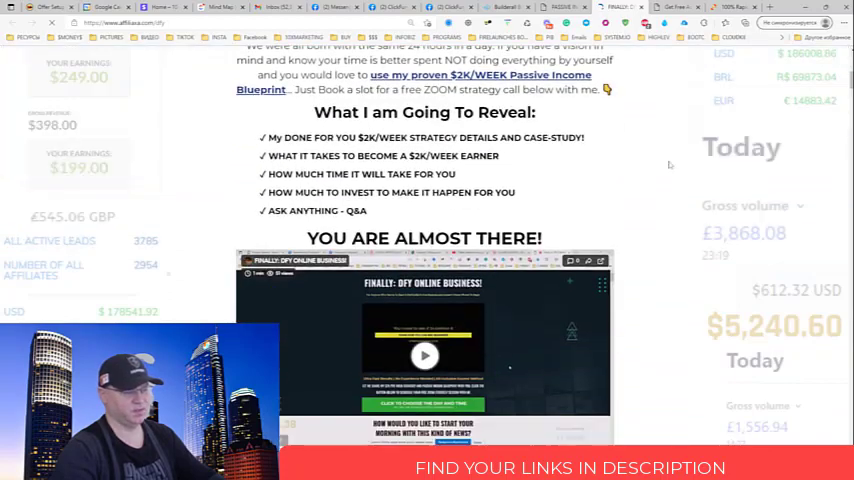
scroll(down, 3)
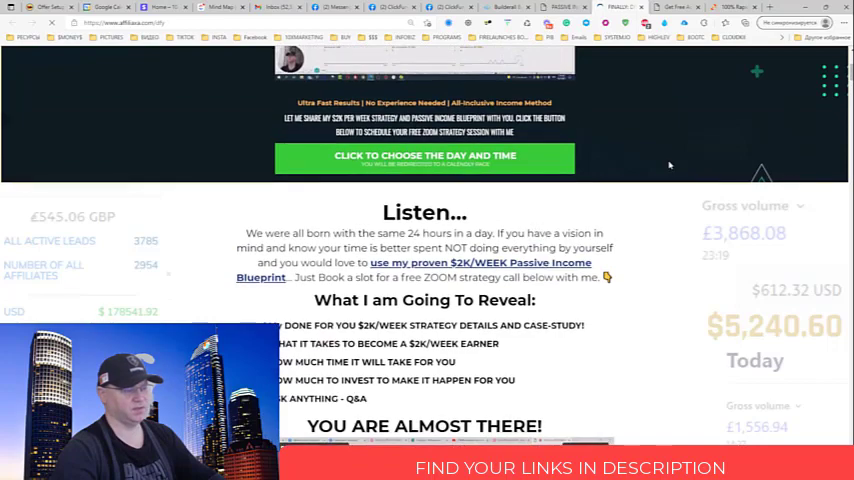
scroll(down, 3)
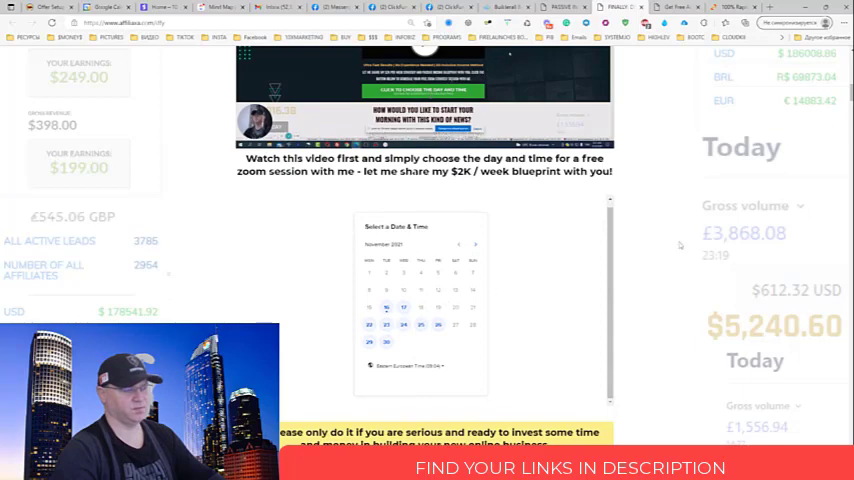
scroll(up, 3)
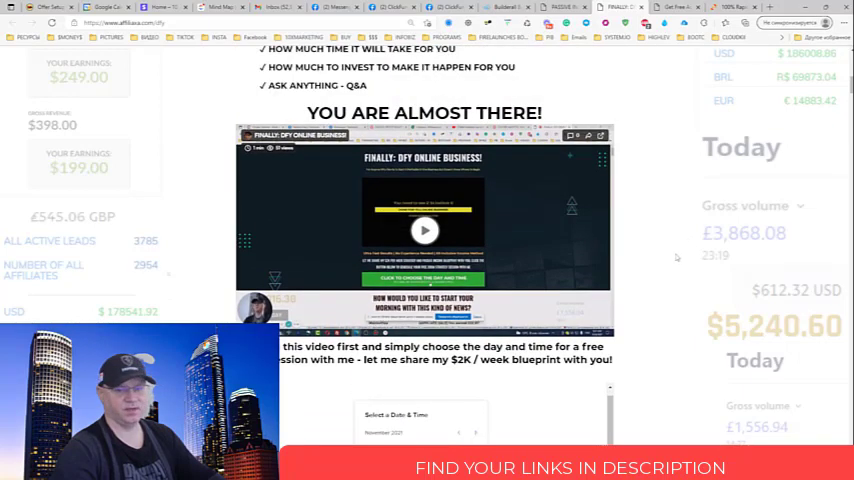